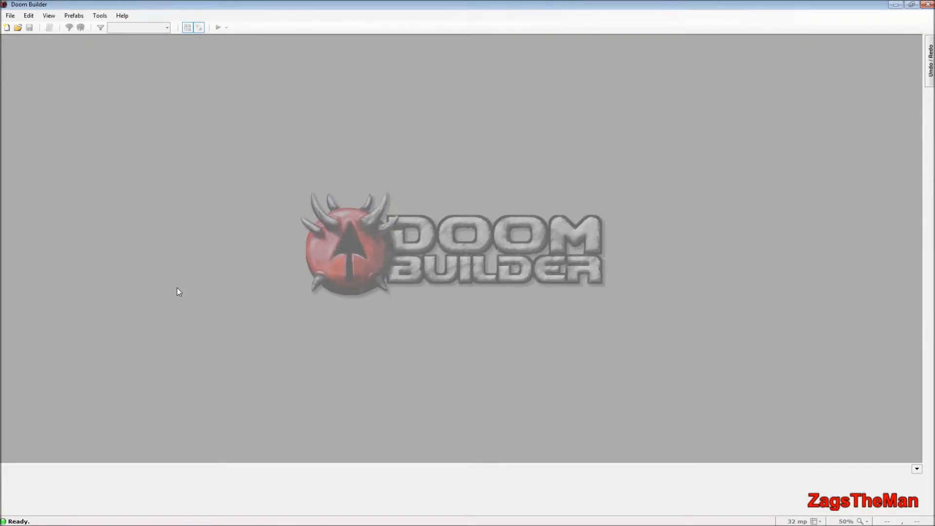
mouse_move(189, 283)
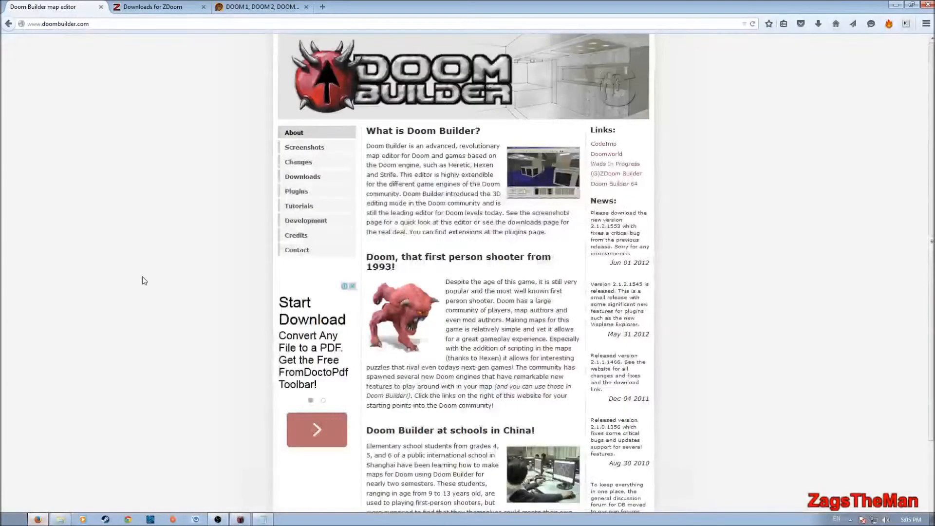
Scroll through the doombuilder.com home page describing what Doom Builder is.
scroll(down, 3)
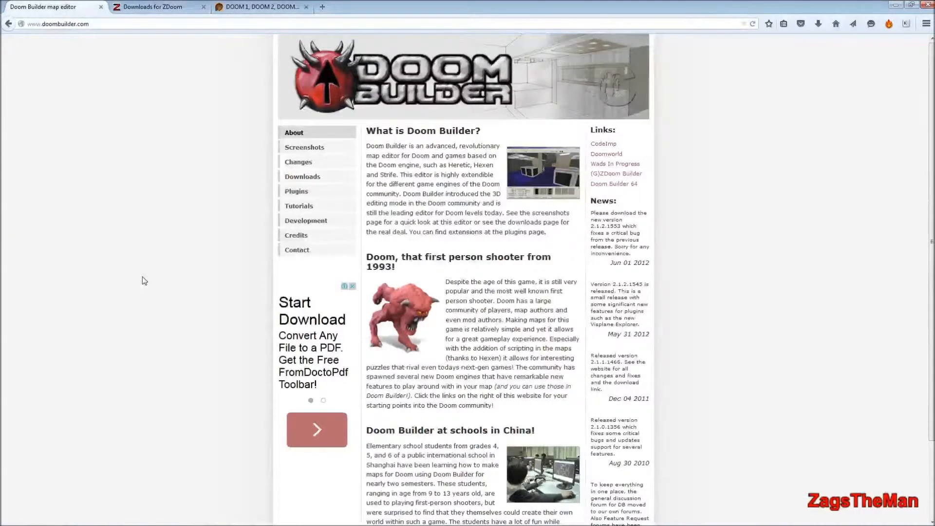
scroll(down, 3)
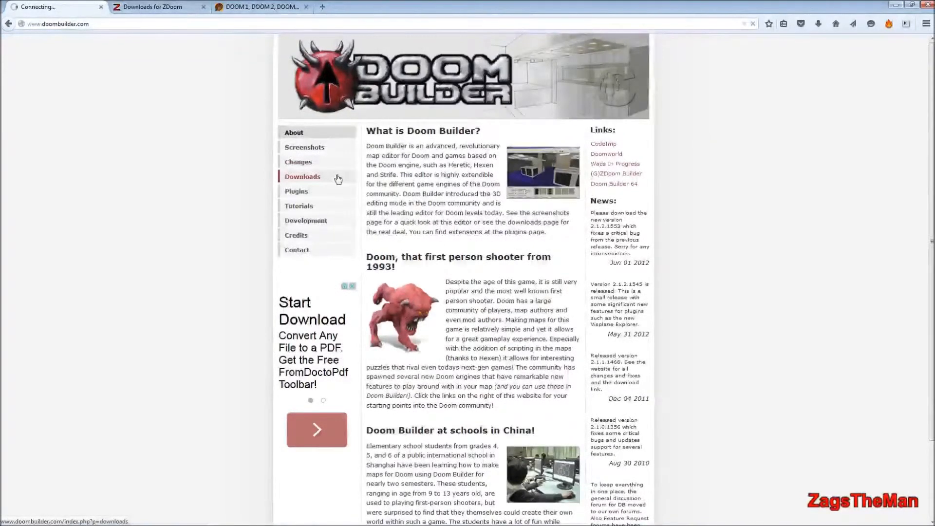
Open the Doom Builder 2 downloads page, then switch to the 'Downloads for ZDoom' tab.
click(302, 176)
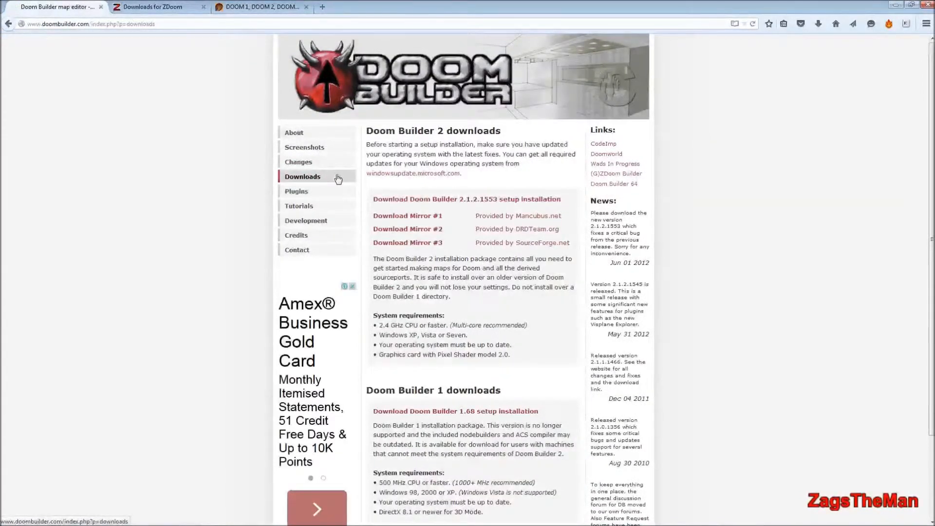
mouse_move(499, 204)
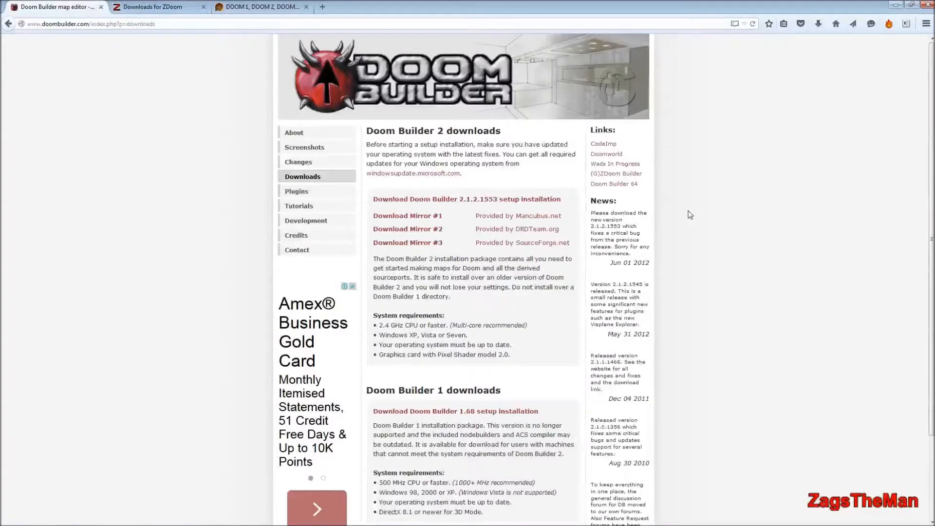
mouse_move(741, 188)
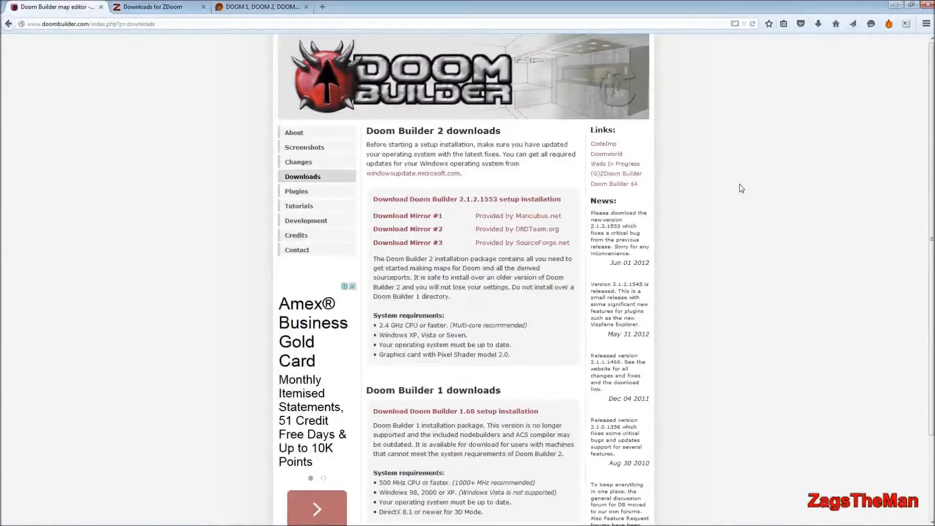
mouse_move(720, 141)
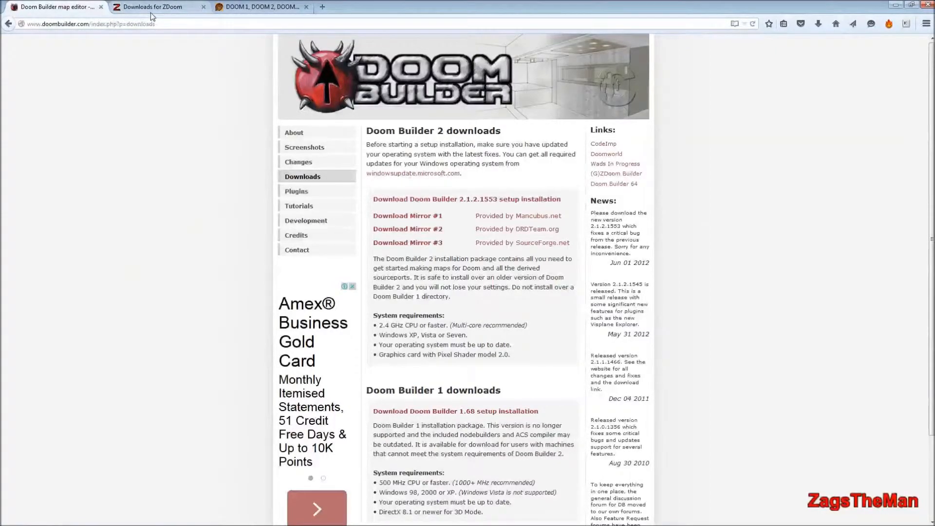
click(156, 6)
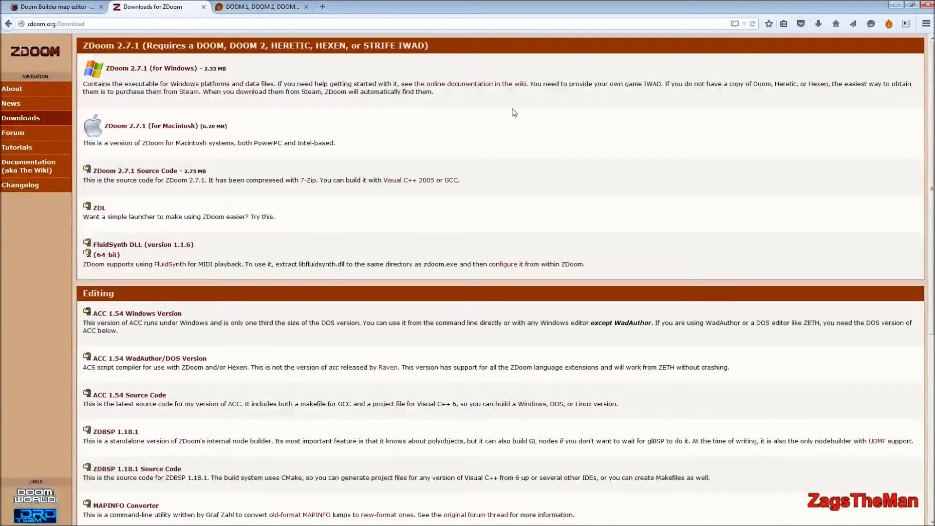
mouse_move(500, 129)
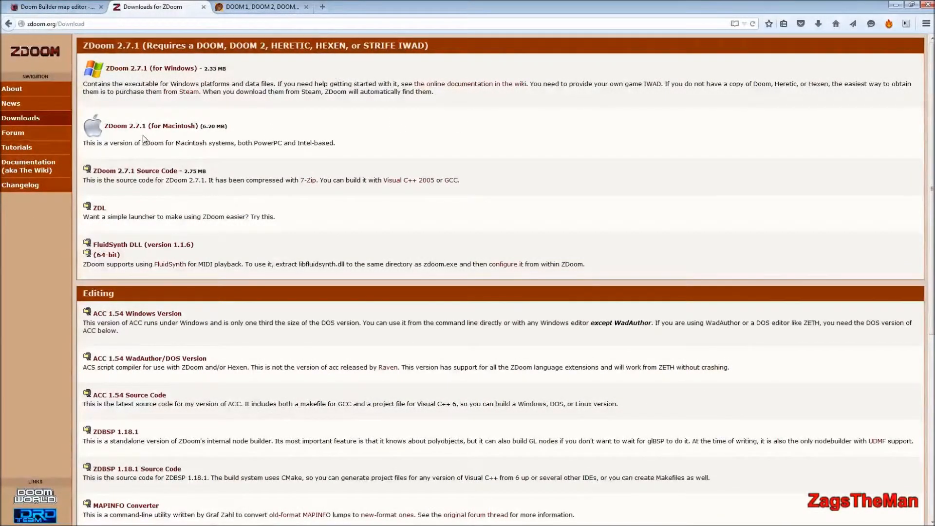
mouse_move(398, 169)
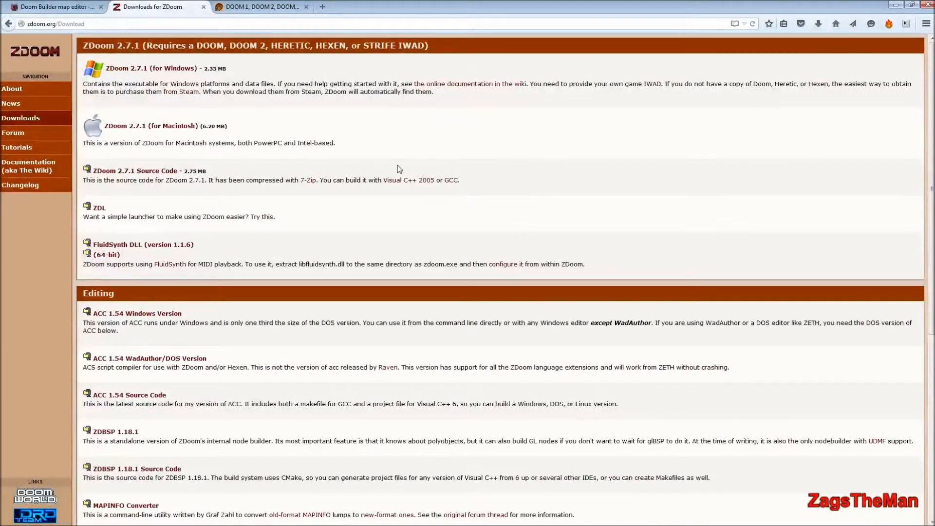
mouse_move(166, 133)
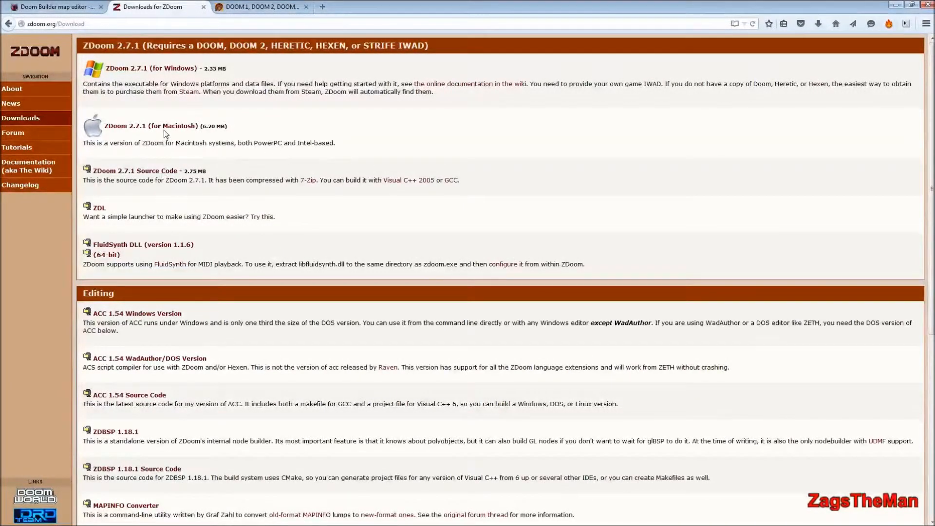
mouse_move(171, 77)
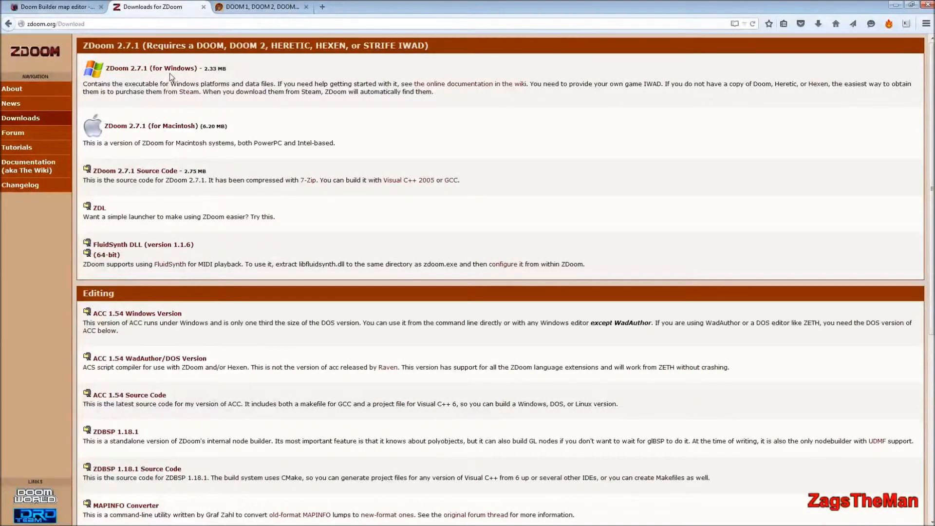
mouse_move(253, 16)
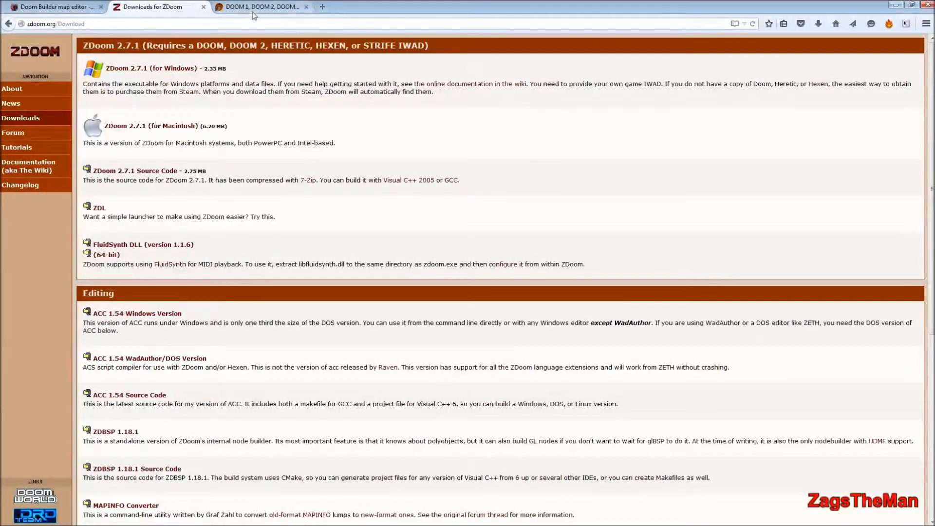
Switch to the 'DOOM 1, DOOM 2, DOOM…' tab showing the pc-freak WAD article.
click(262, 8)
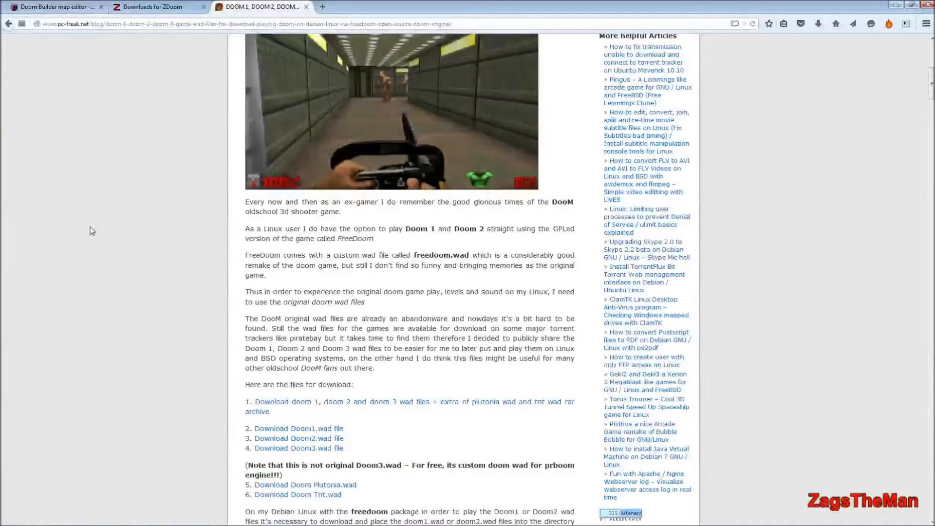
mouse_move(298, 441)
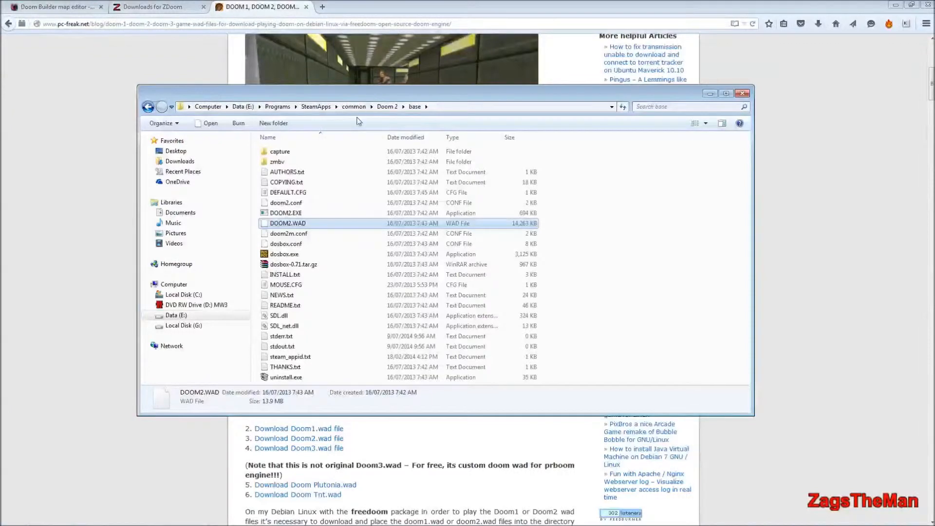
mouse_move(318, 229)
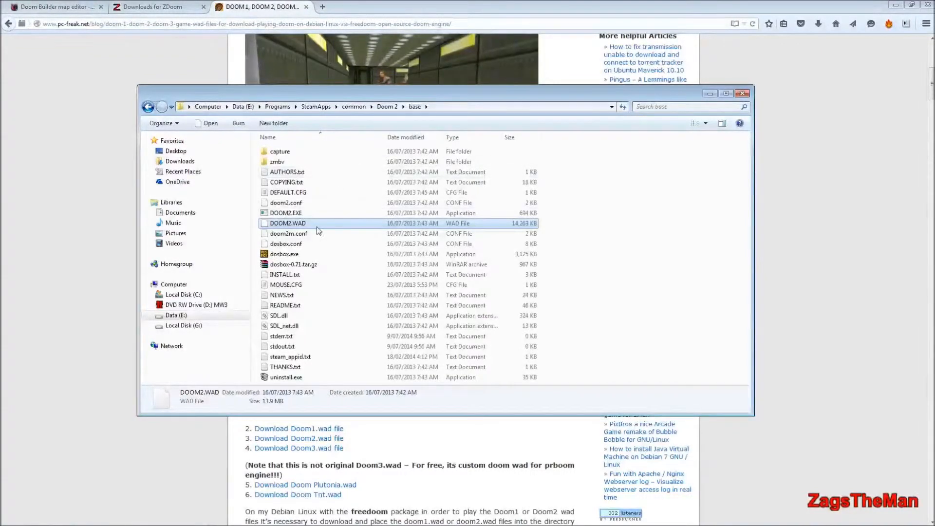
mouse_move(825, 218)
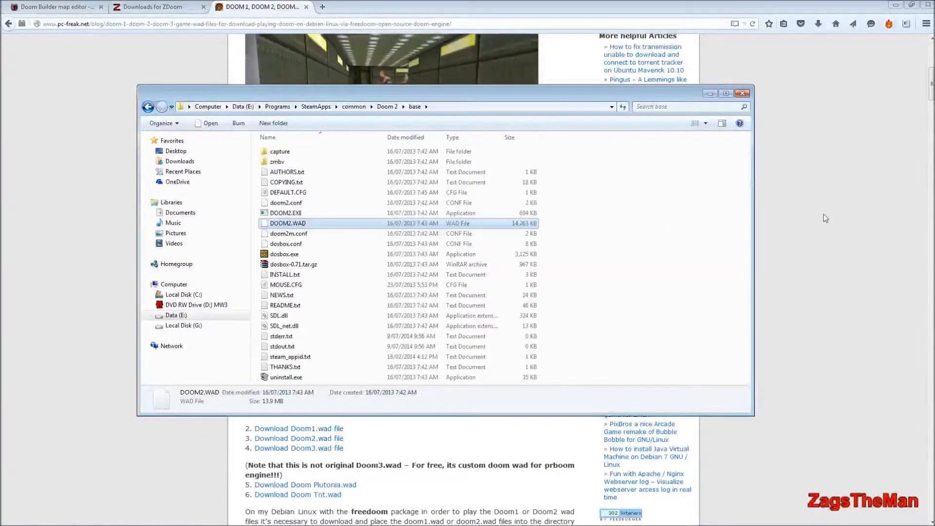
Return from the Steam Doom 2 base folder to the WAD download article in Firefox.
click(742, 93)
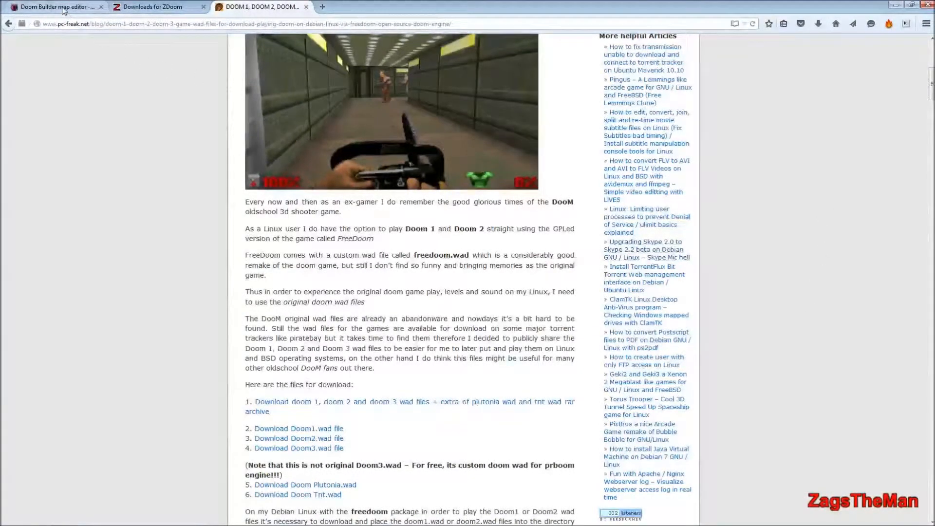
Switch to the 'Doom Builder map editor' tab showing the setup installation links.
click(58, 7)
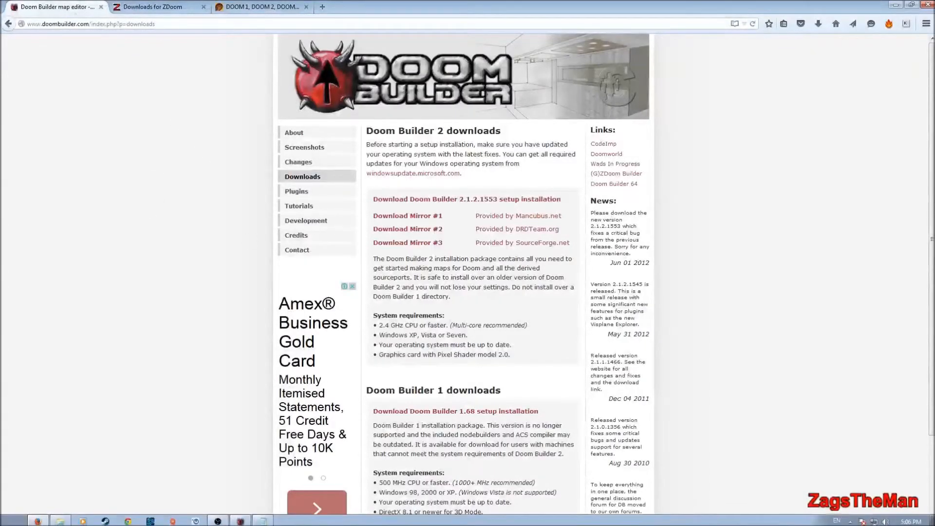